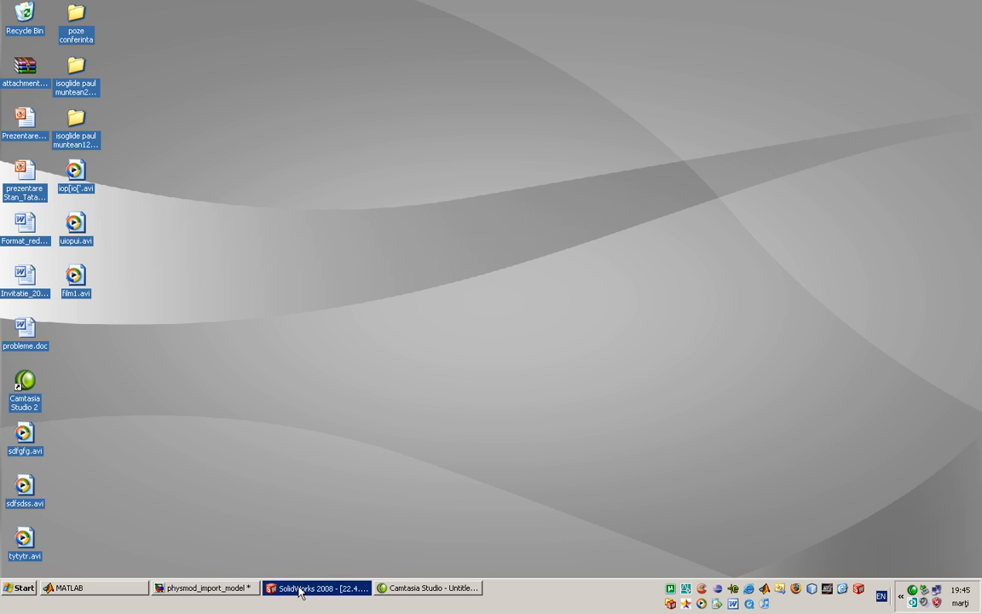
Step: Bring the robot assembly window forward and dismiss the auto-recover directory warning
click(317, 586)
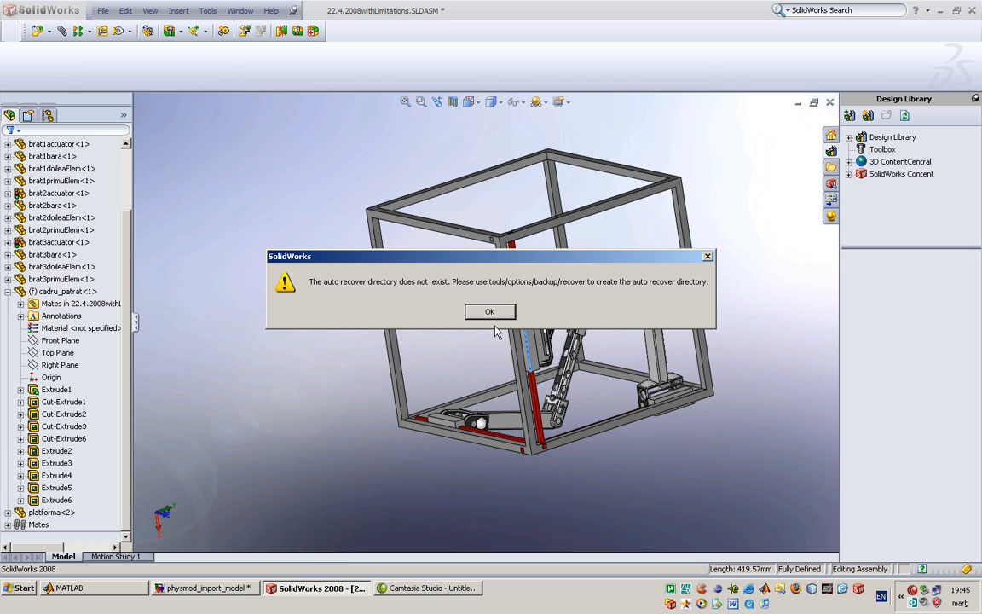
click(489, 310)
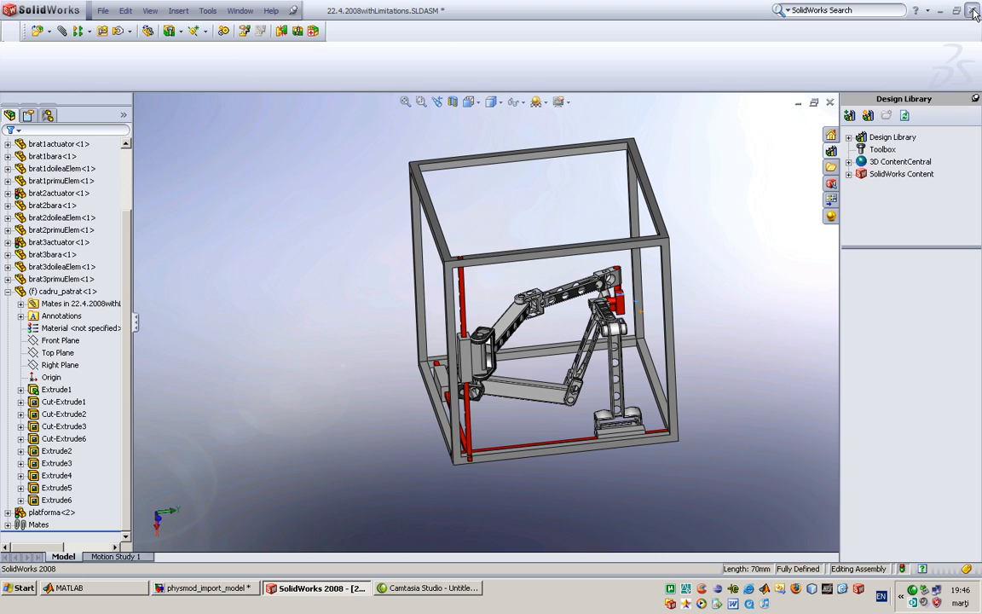
Step: Close the robot assembly, saving changes and answering the rebuild prompt, returning to MATLAB
click(973, 11)
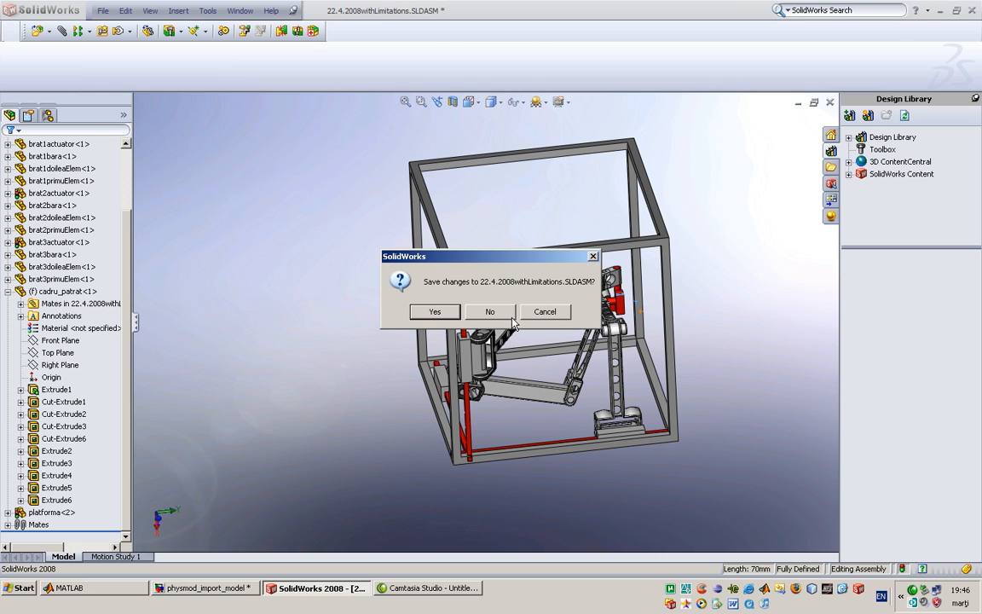
click(434, 310)
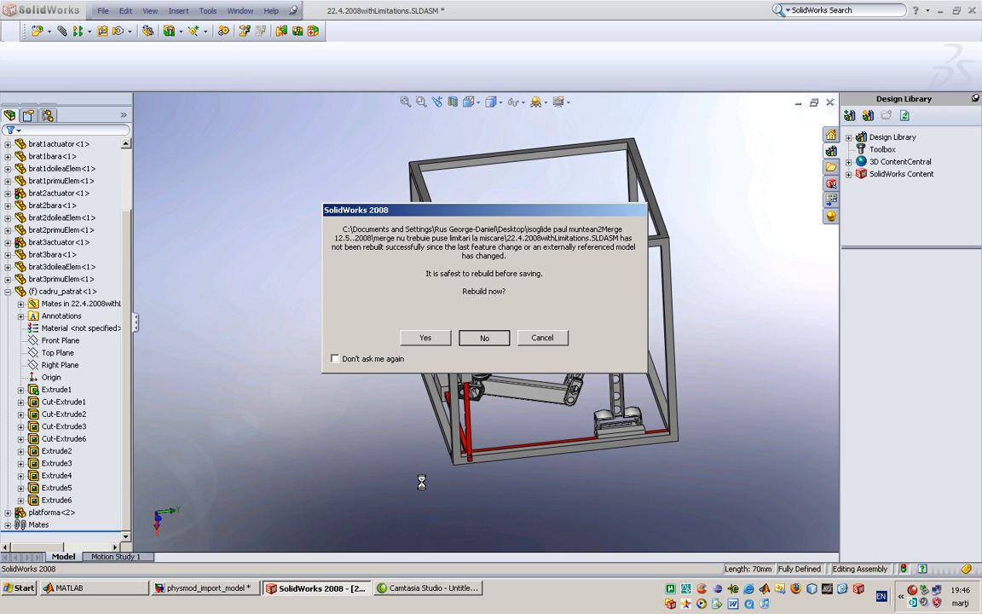
click(71, 586)
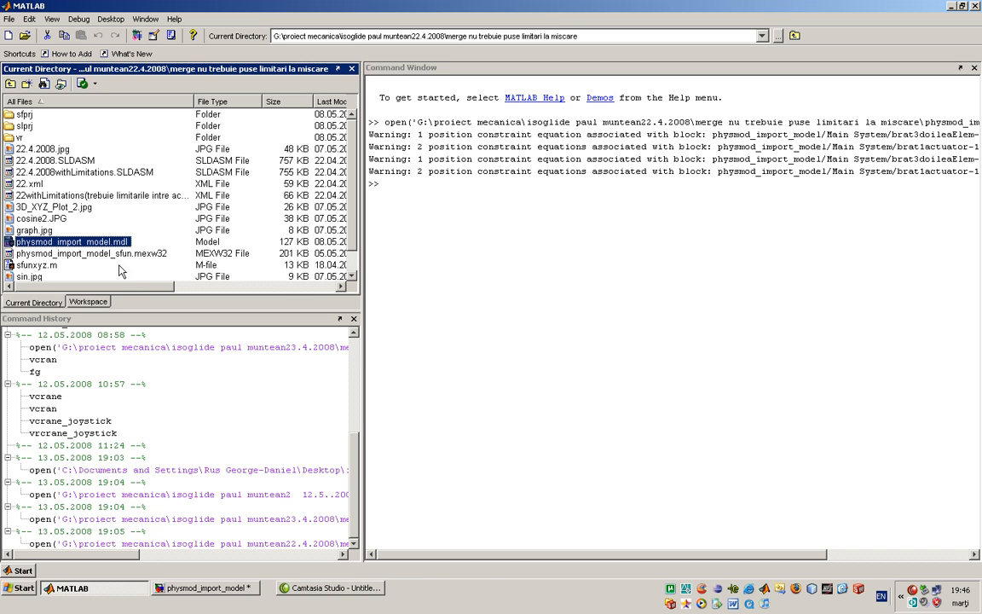
Step: Open physmod_import_model to show the top-level diagram of the imported Isoglide assembly
double_click(72, 242)
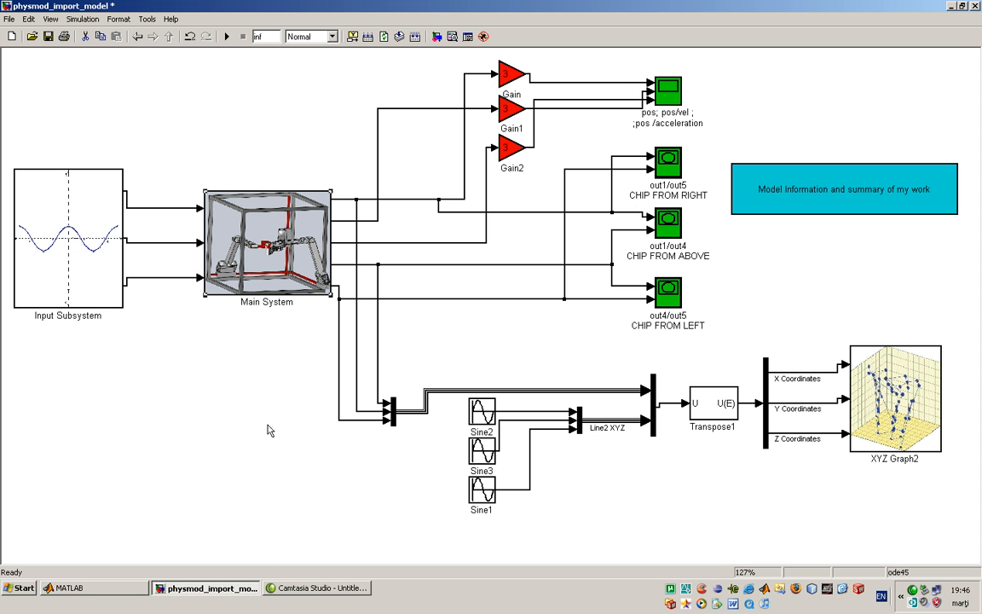
mouse_move(163, 293)
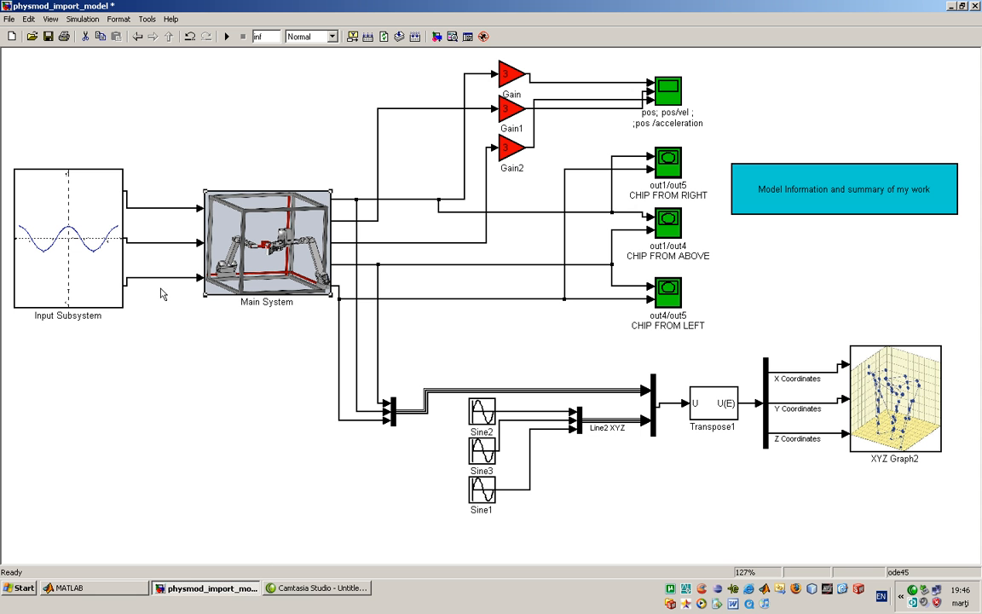
mouse_move(171, 294)
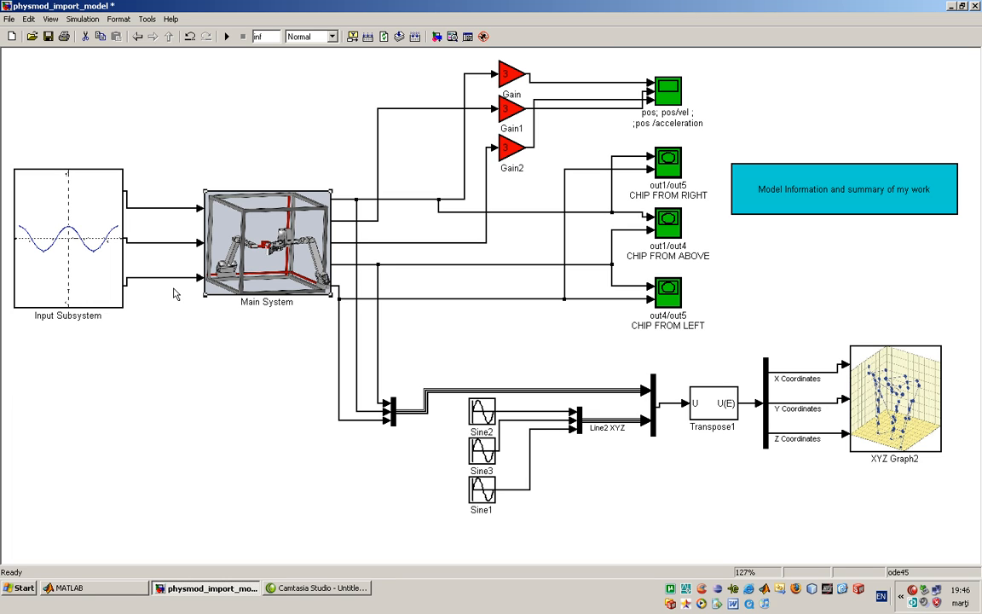
mouse_move(225, 322)
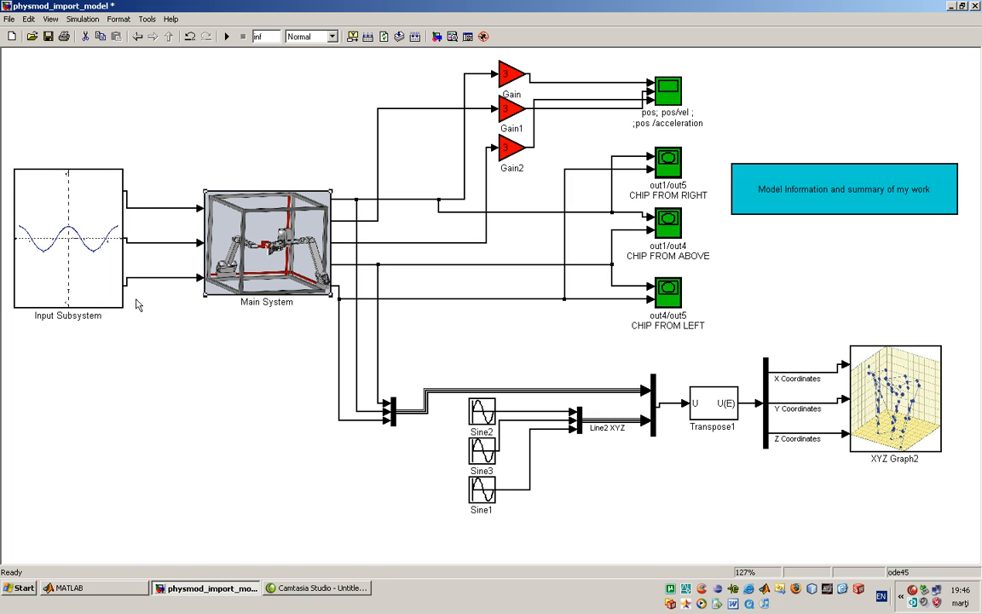
mouse_move(92, 367)
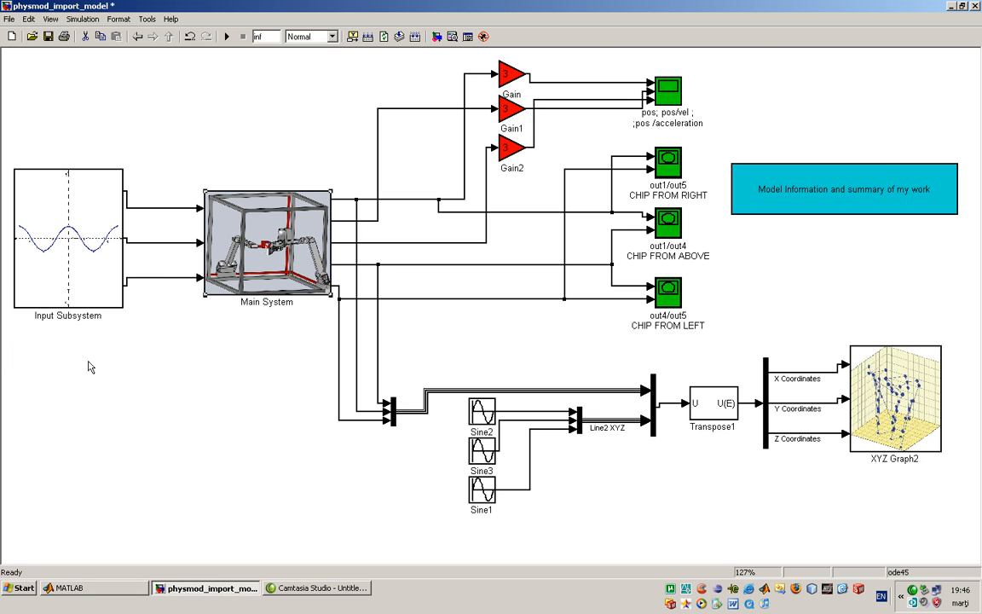
mouse_move(100, 131)
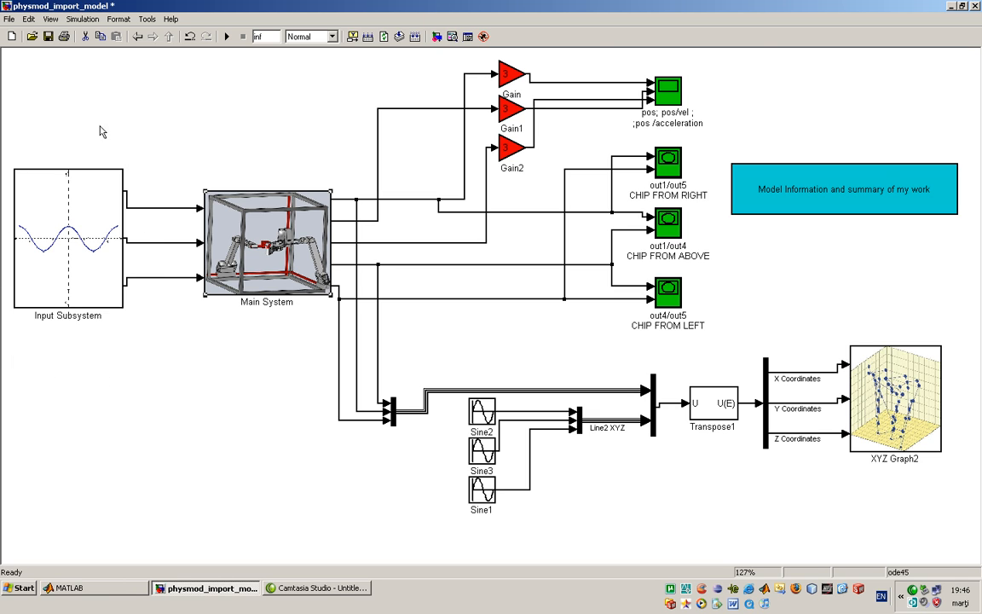
mouse_move(79, 153)
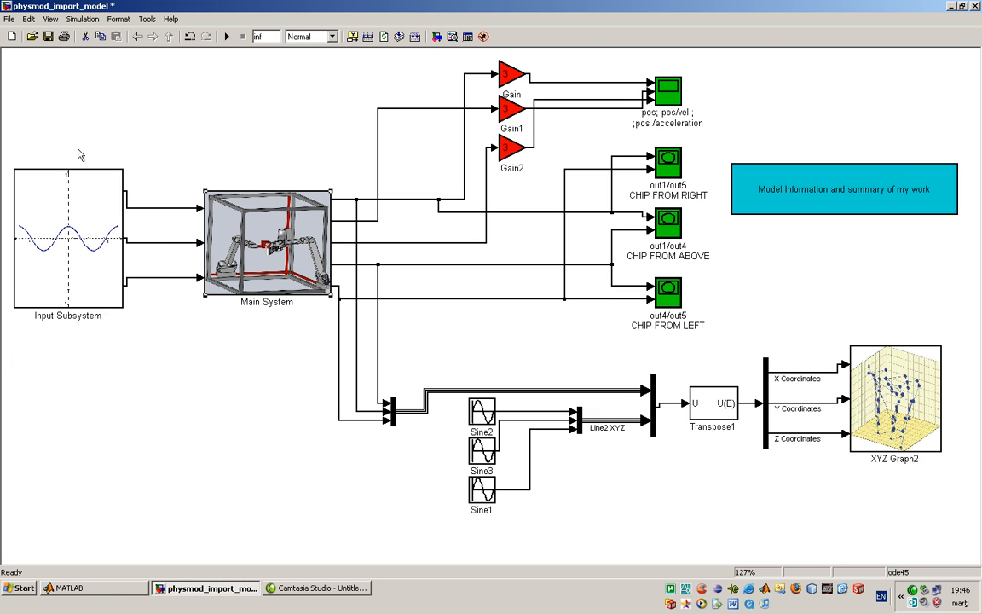
mouse_move(225, 368)
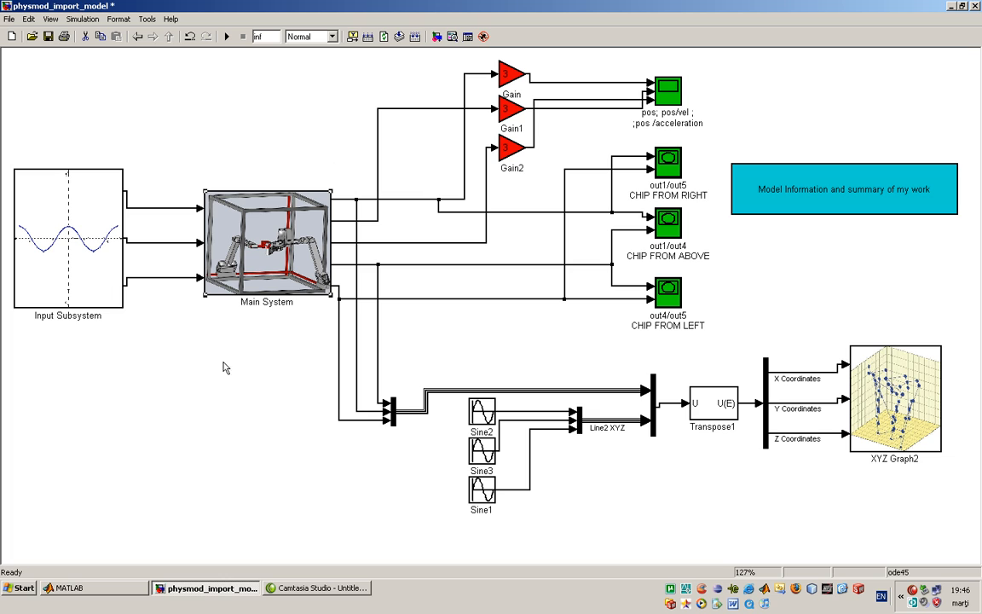
mouse_move(286, 310)
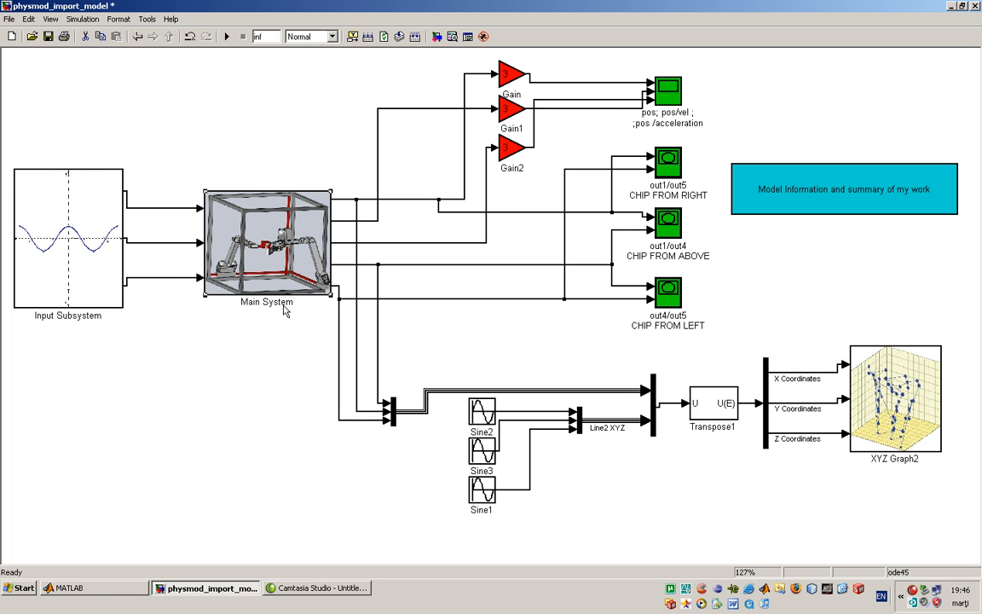
mouse_move(731, 521)
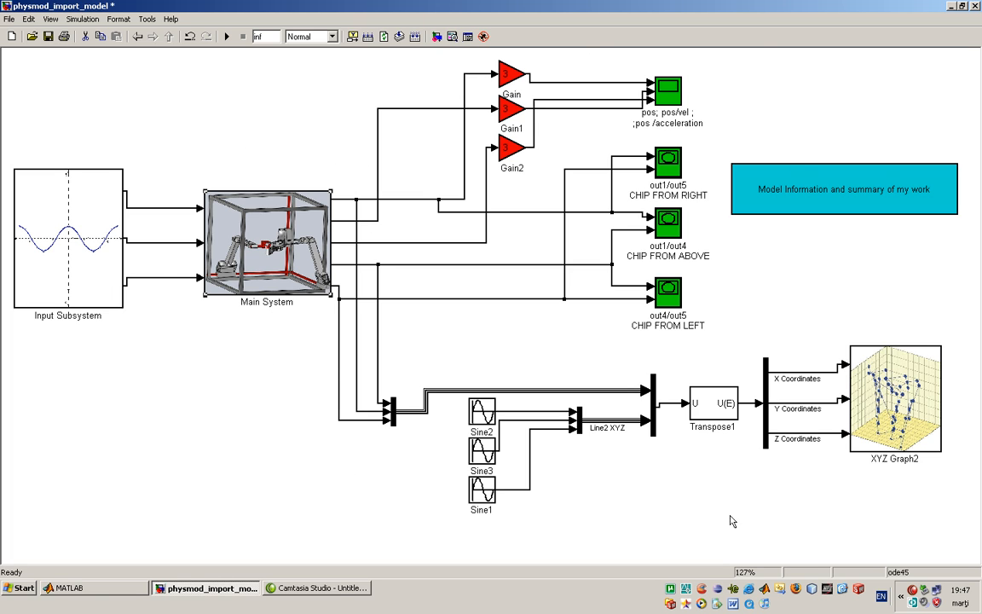
mouse_move(503, 481)
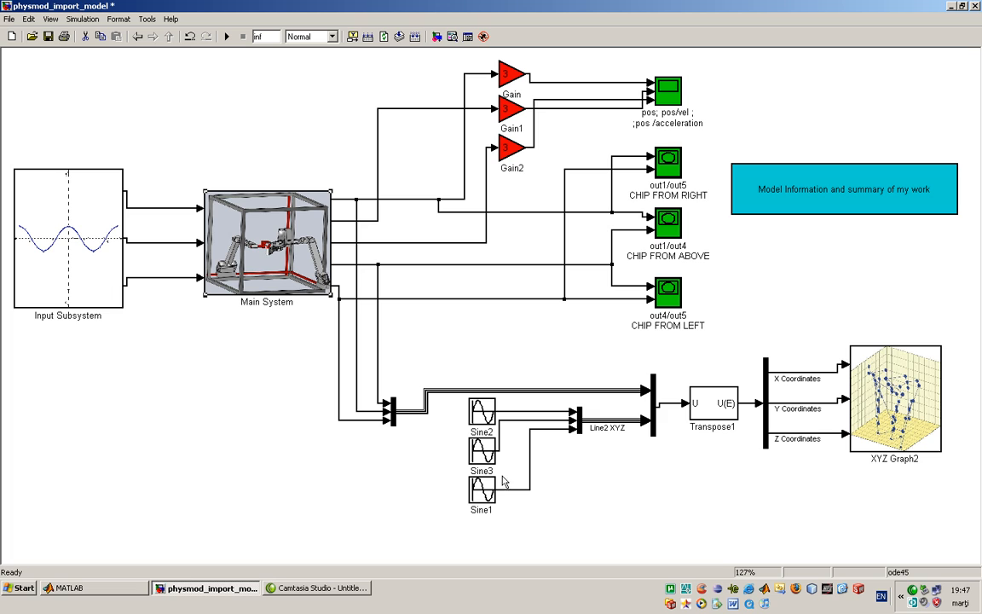
mouse_move(379, 249)
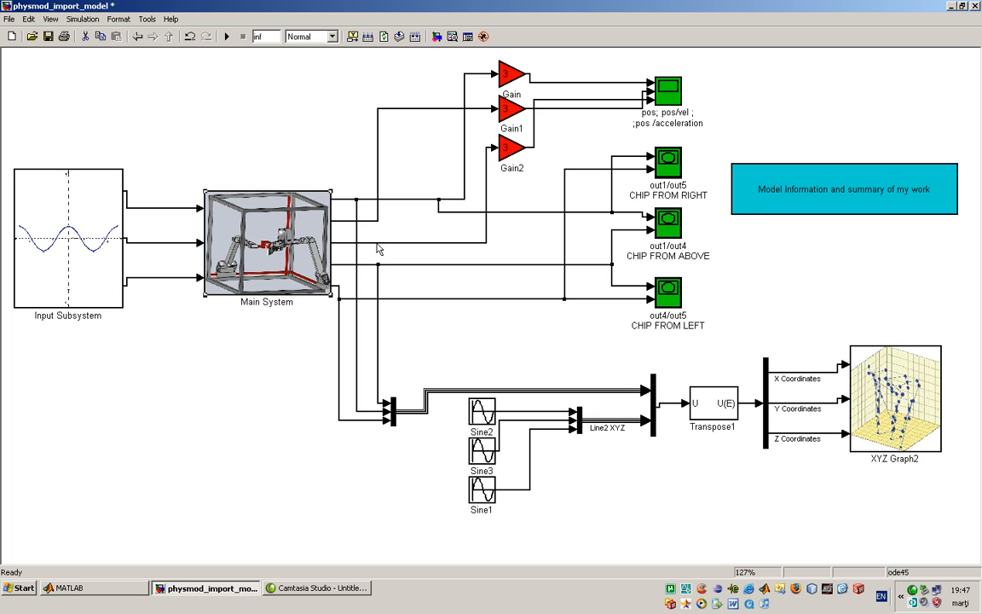
mouse_move(701, 167)
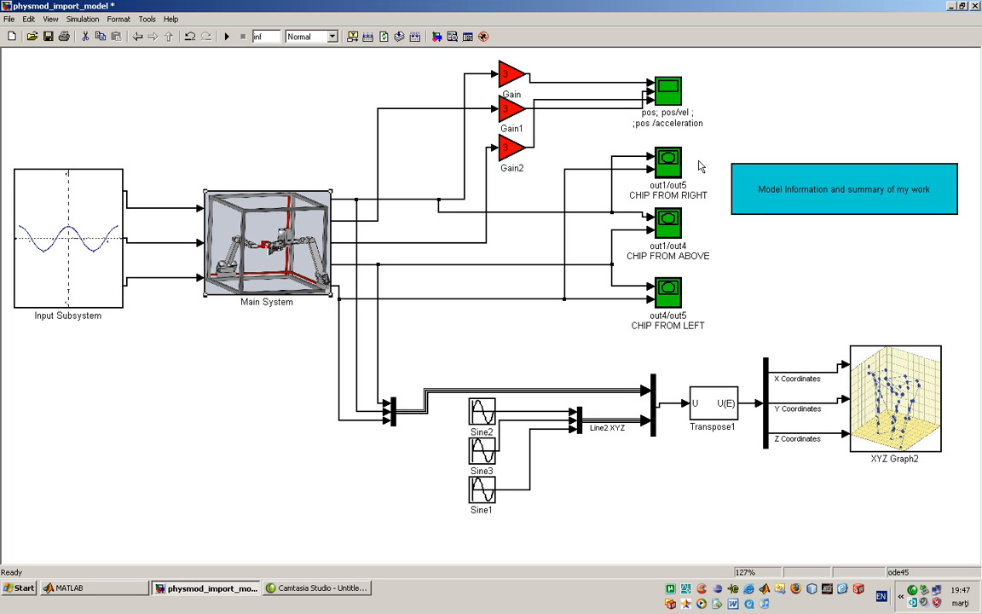
mouse_move(849, 195)
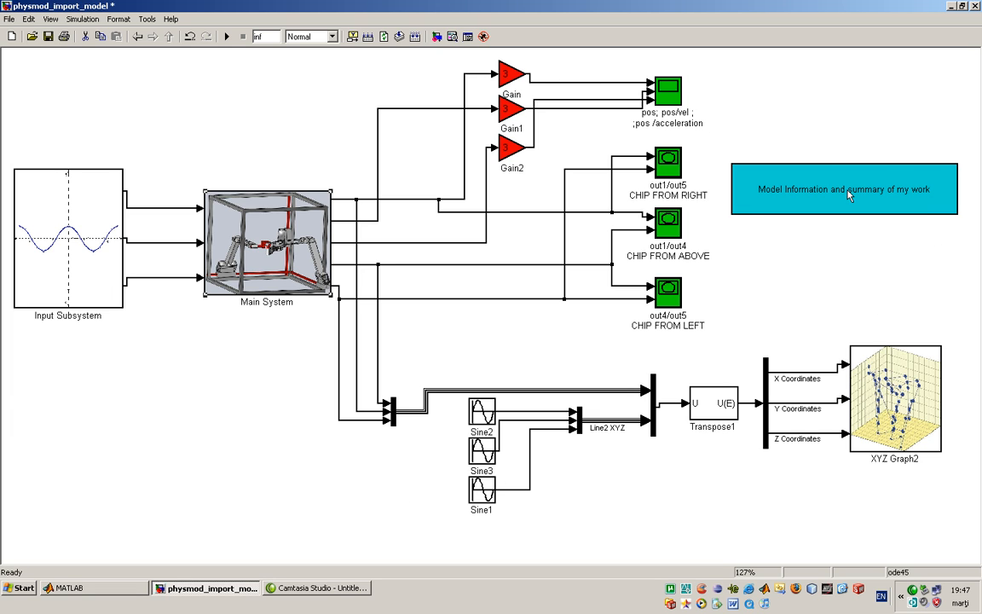
click(843, 188)
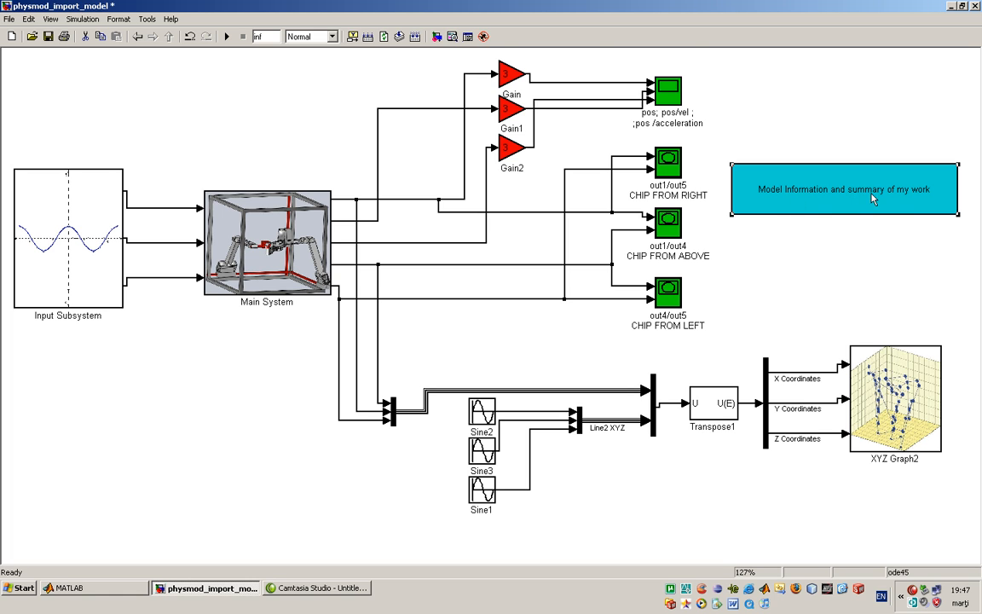
mouse_move(567, 293)
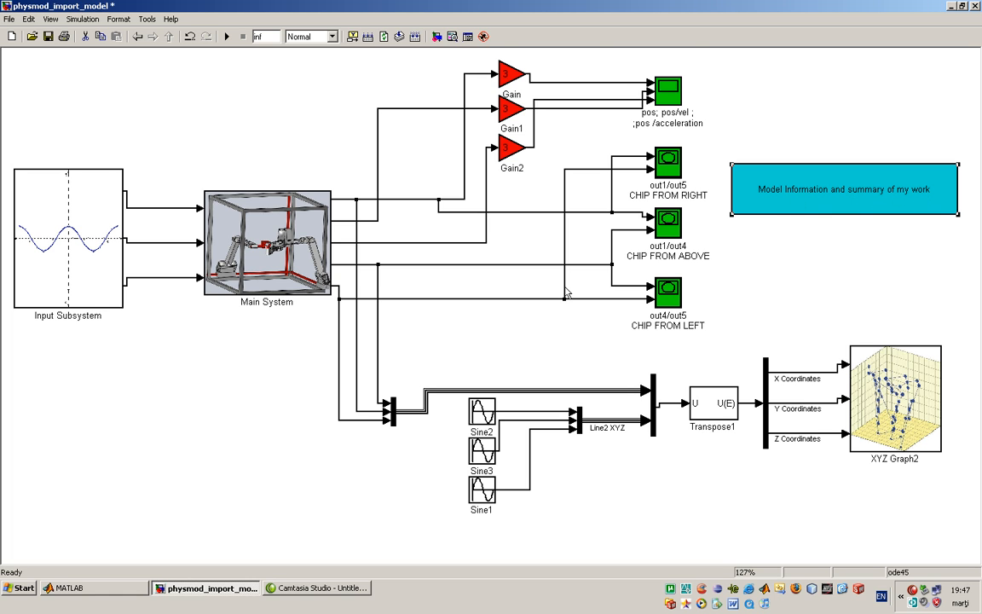
Step: Open the Input Subsystem to view its three sine-wave sources feeding Out1 to Out3
double_click(68, 239)
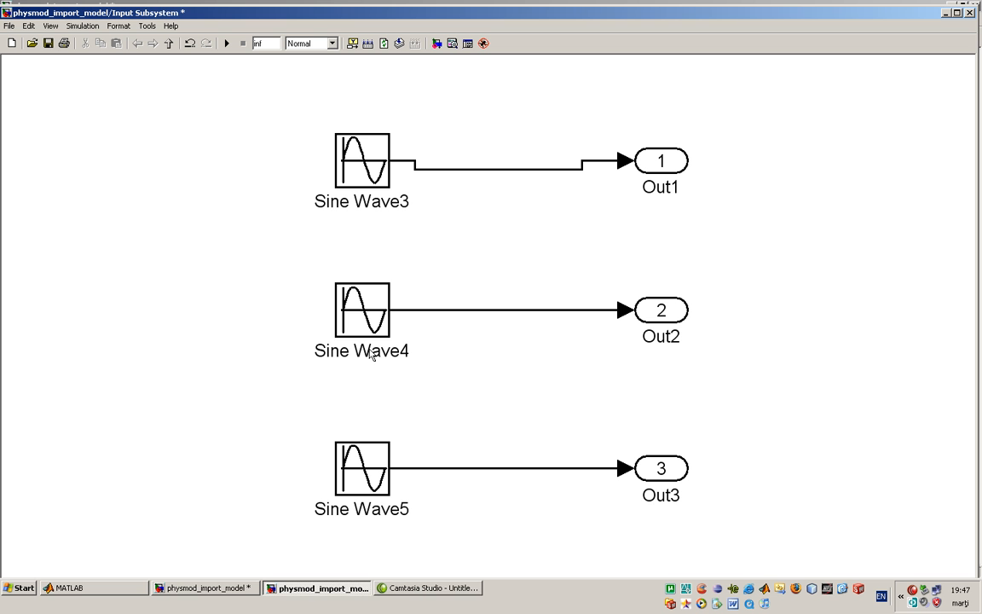
mouse_move(381, 353)
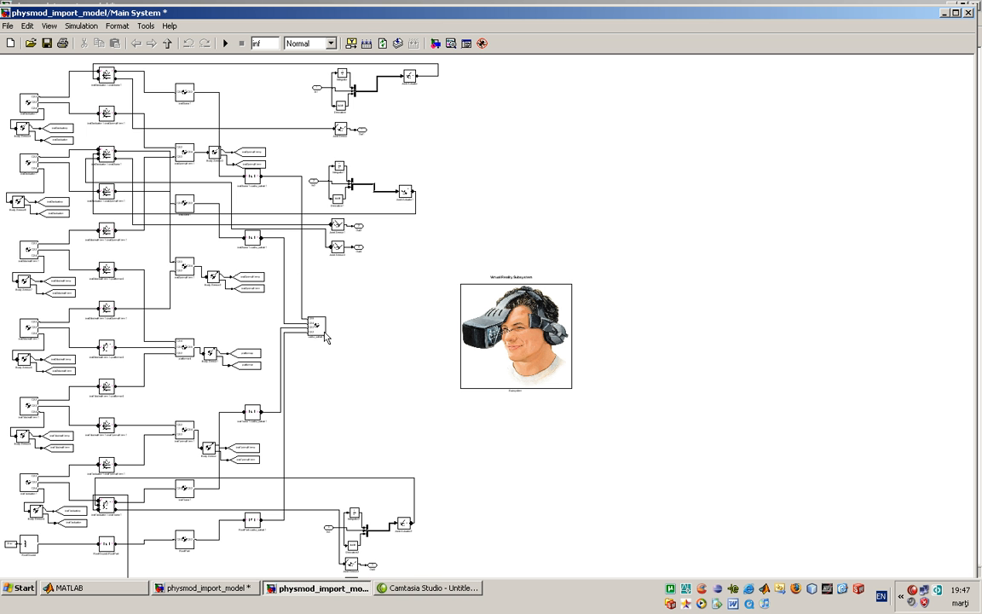
mouse_move(4, 283)
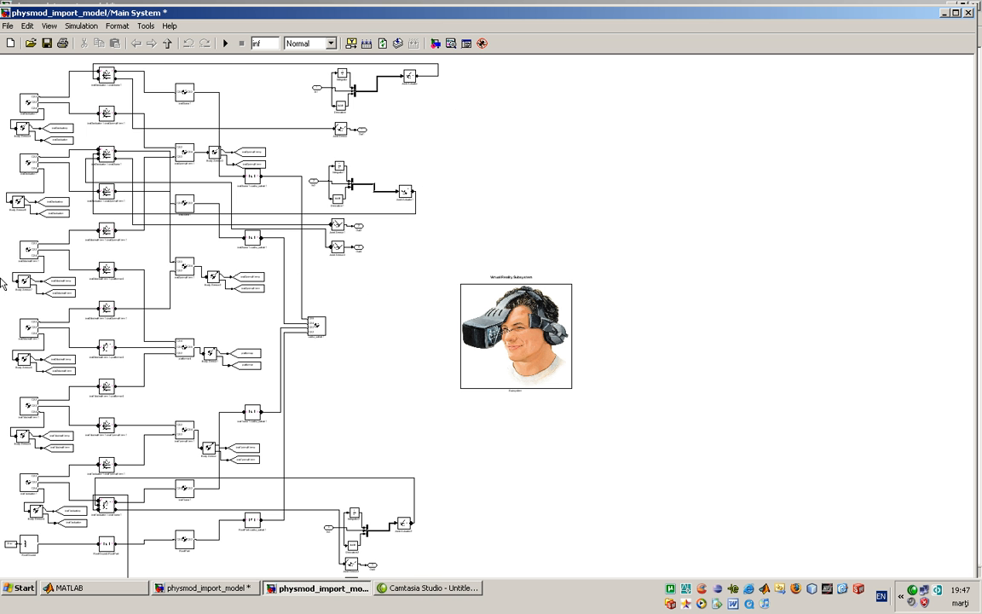
mouse_move(96, 275)
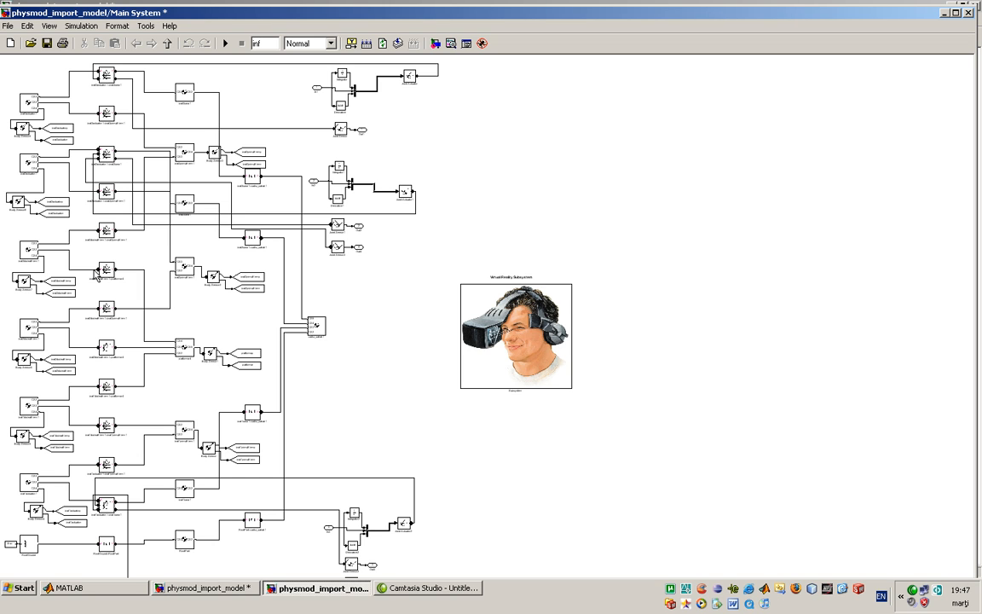
mouse_move(493, 371)
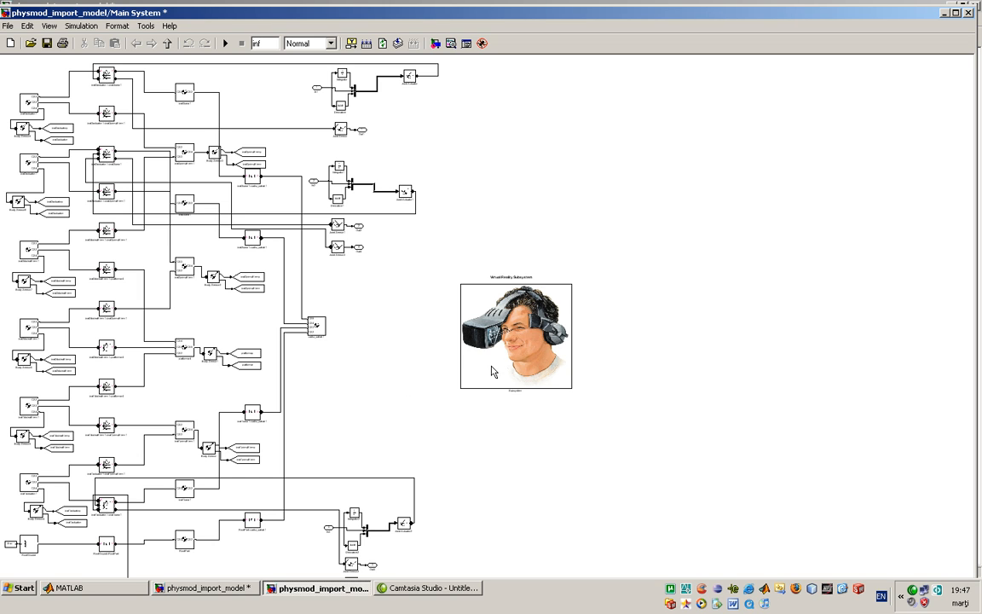
mouse_move(521, 340)
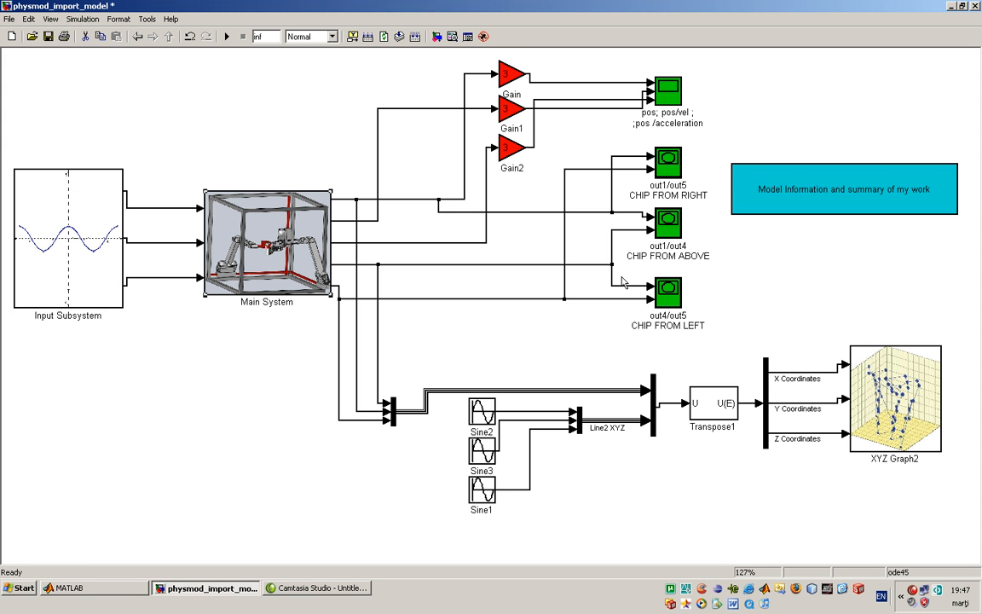
mouse_move(675, 195)
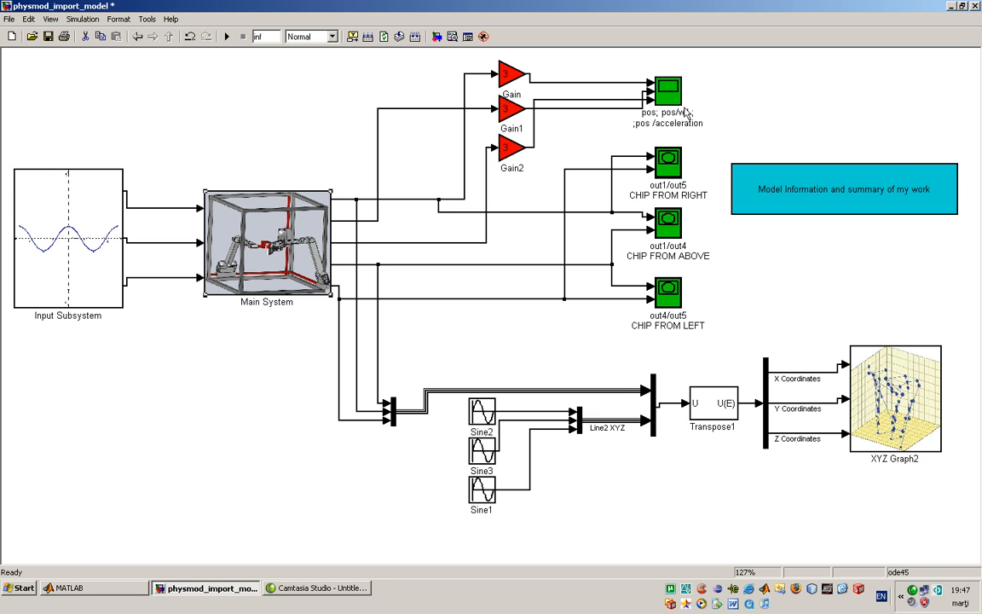
mouse_move(680, 150)
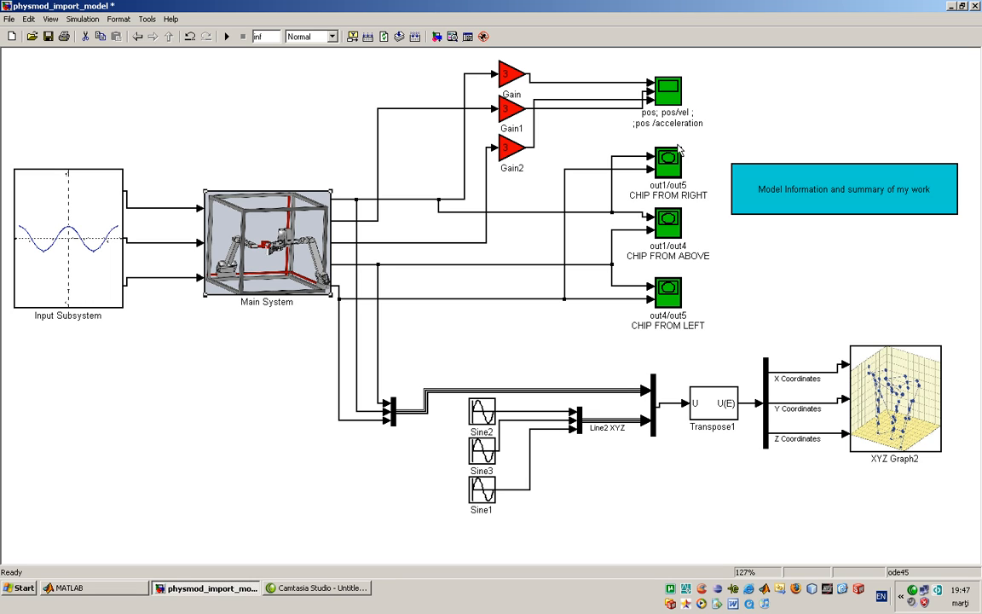
mouse_move(670, 133)
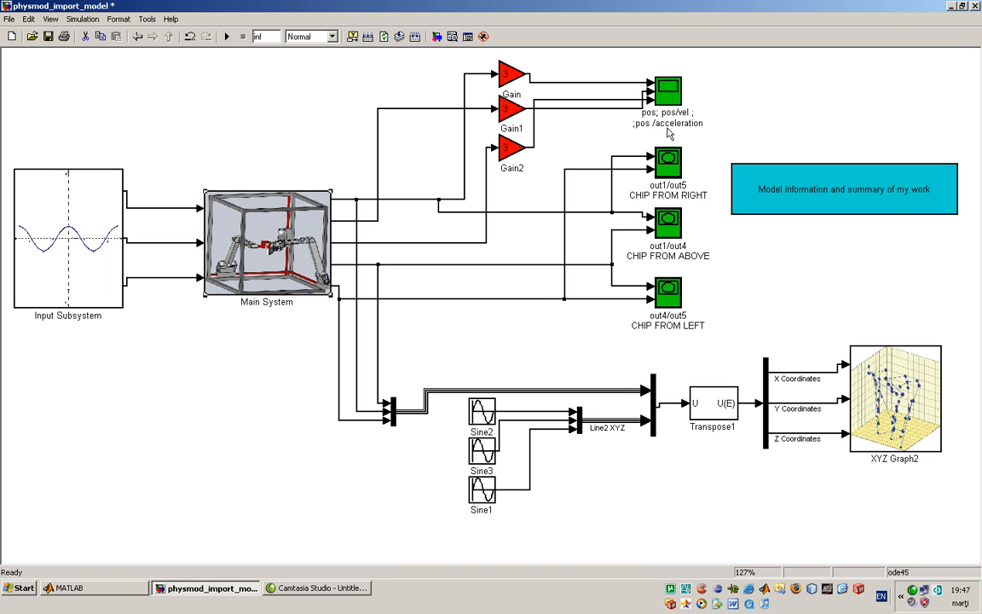
mouse_move(893, 450)
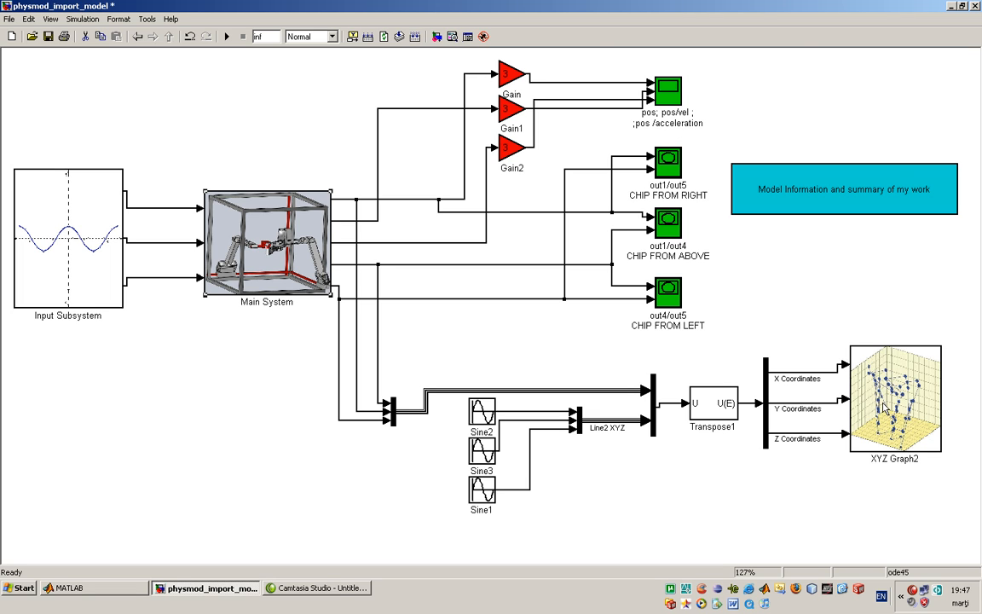
mouse_move(878, 477)
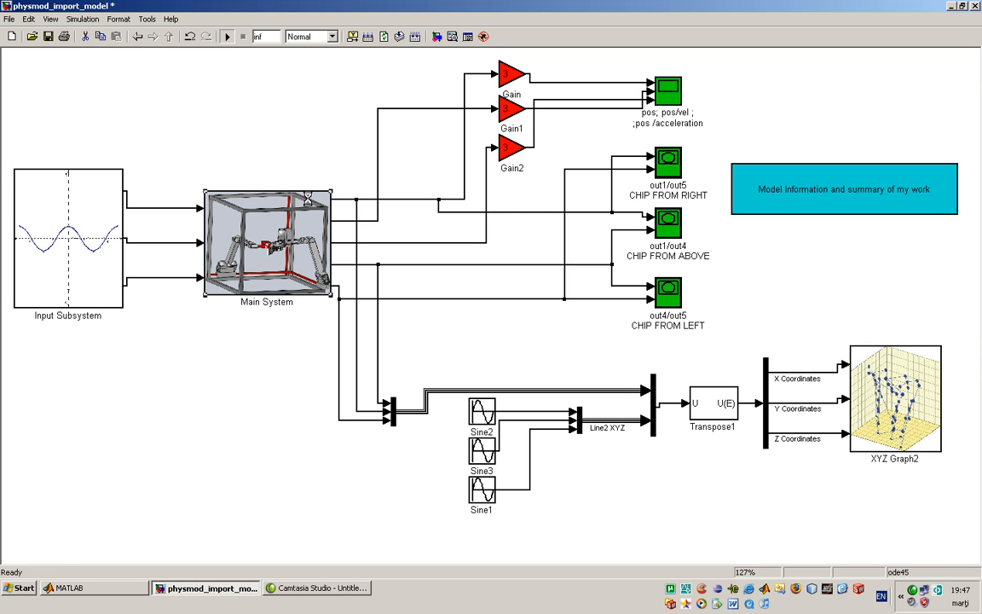
Step: Start the simulation so the trajectory scopes, XYZ graph and VR robot viewer appear
click(225, 36)
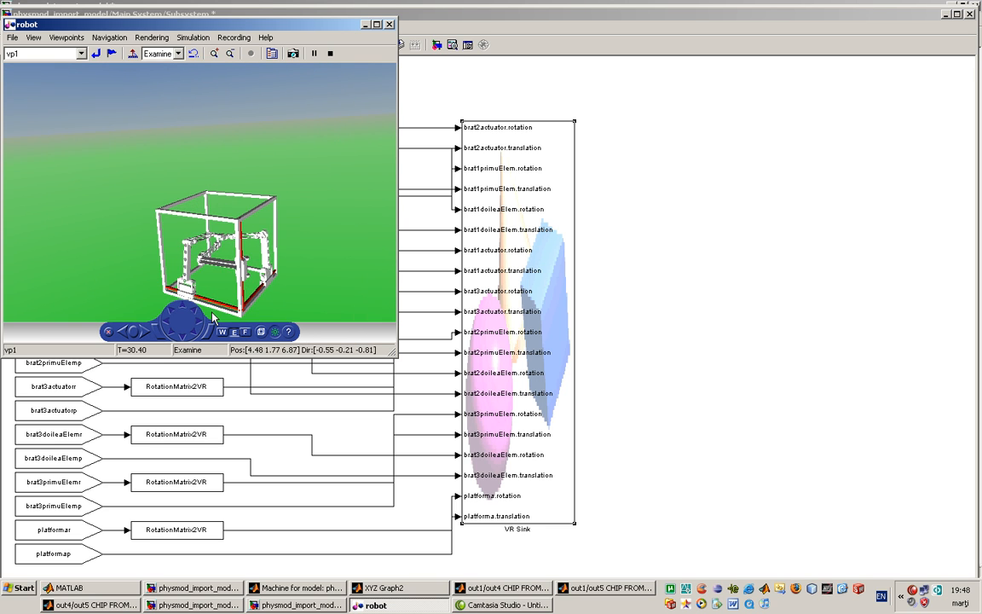
Step: Orbit around the animated robot, then close the VR animation window to return to the model
drag(213, 317, 224, 291)
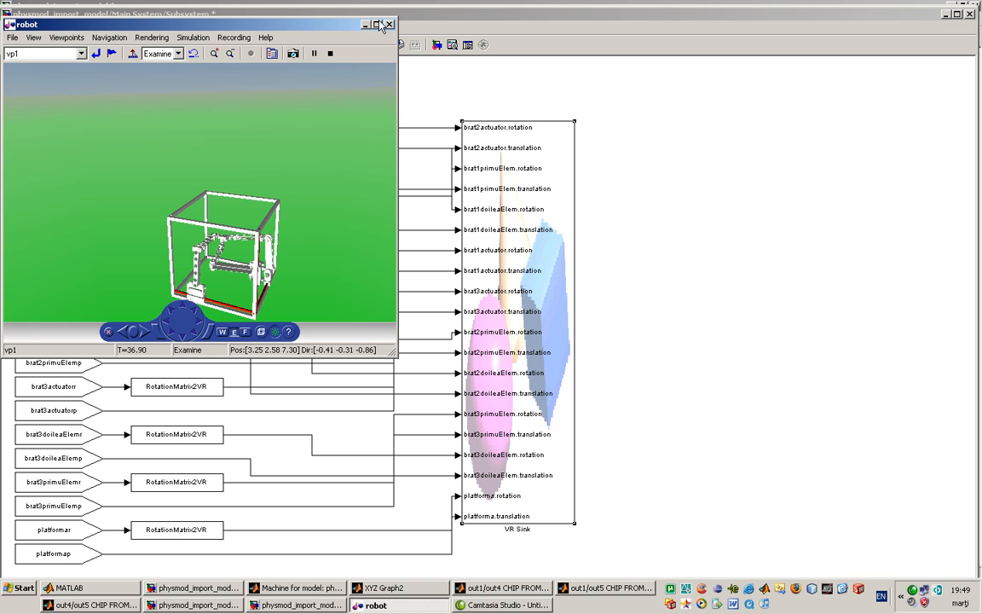
click(378, 24)
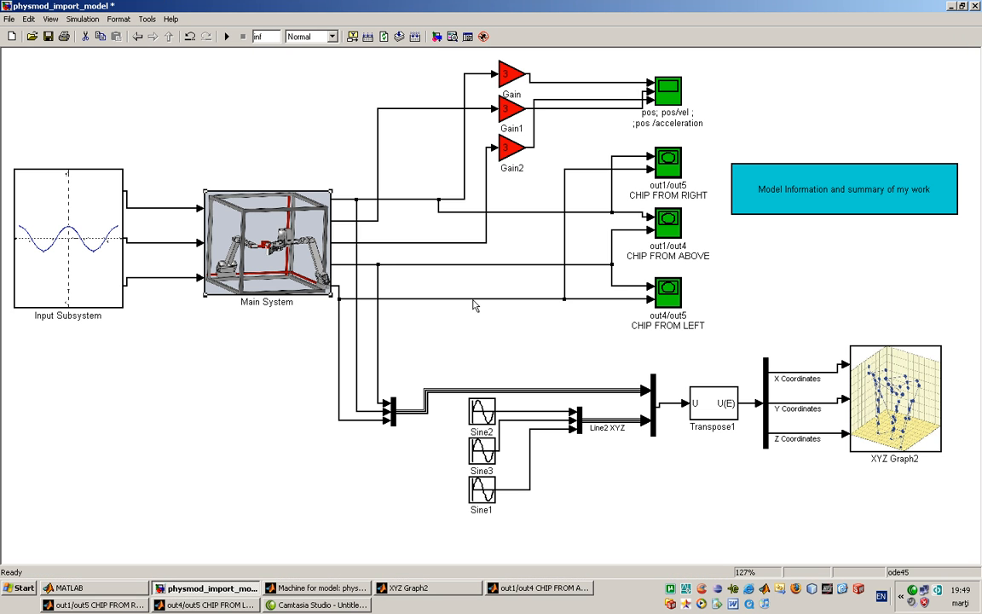
mouse_move(561, 351)
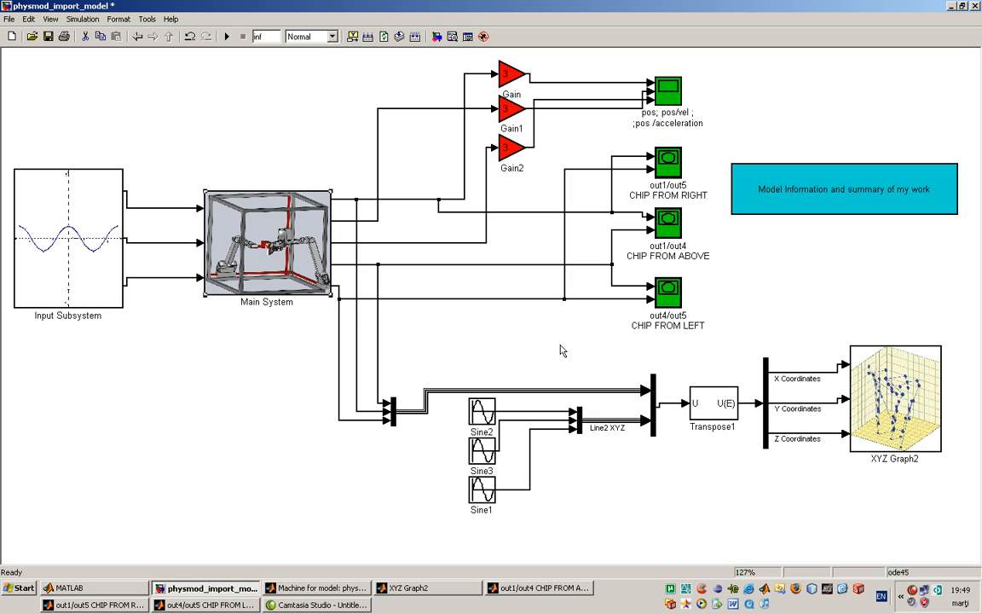